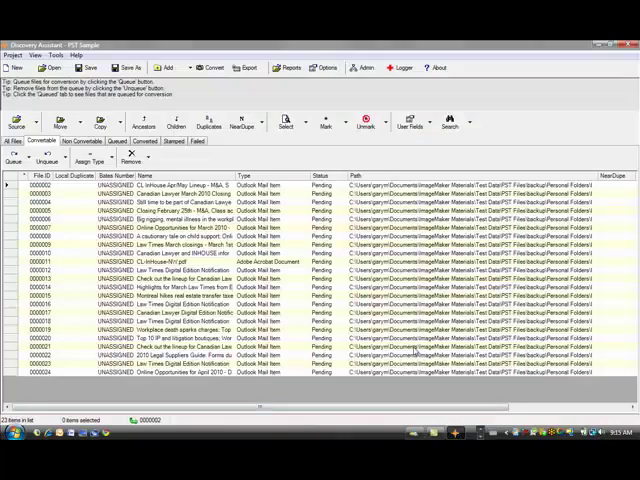
mouse_move(300, 302)
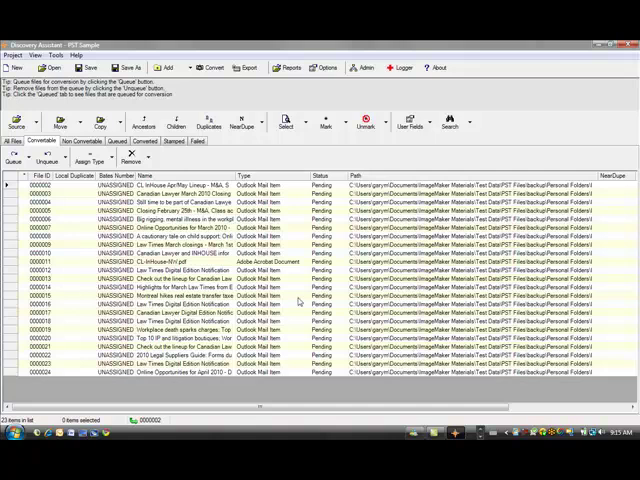
mouse_move(300, 302)
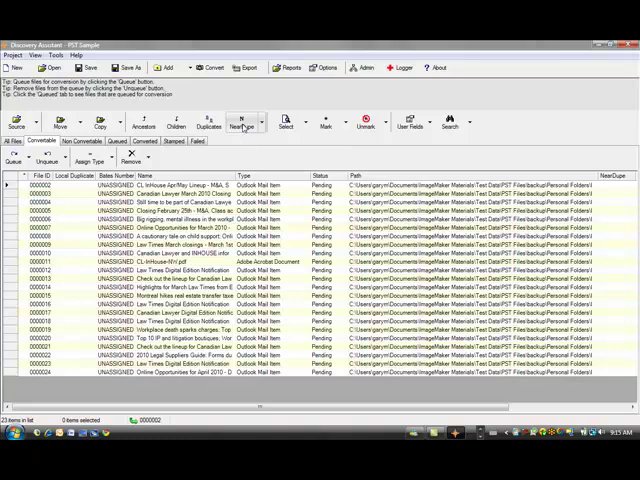
Bring up the Find Near Duplicates settings from the Near Duplicates toolbar button.
left_click(244, 120)
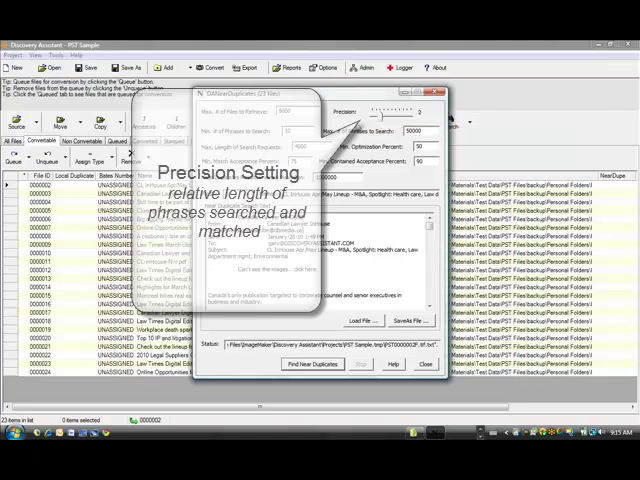
mouse_move(360, 126)
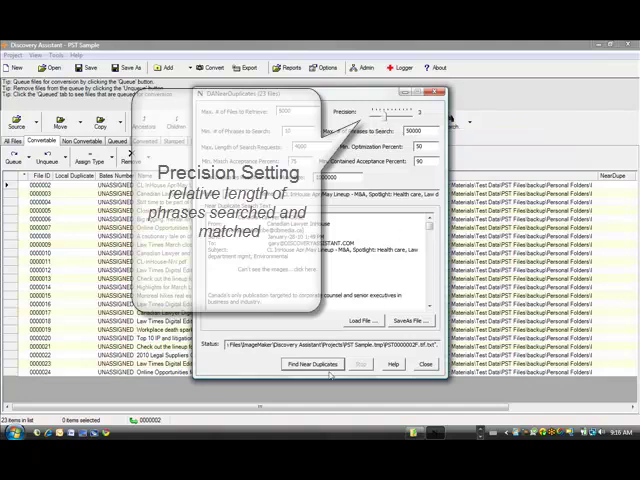
Run the near-duplicate search for the Canadian Lawyer email and review the side-by-side text comparison.
left_click(312, 364)
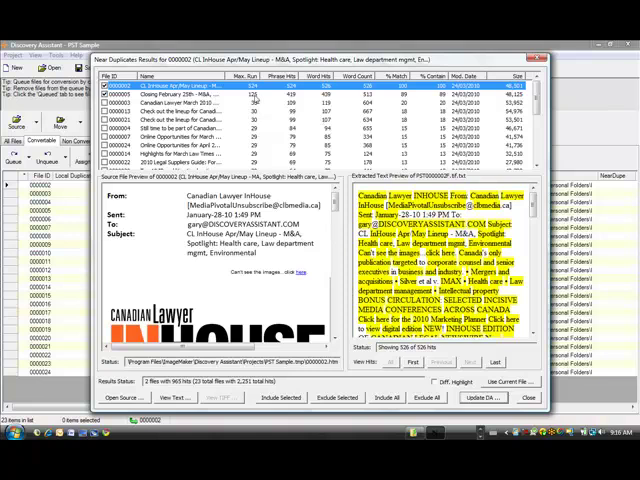
mouse_move(536, 208)
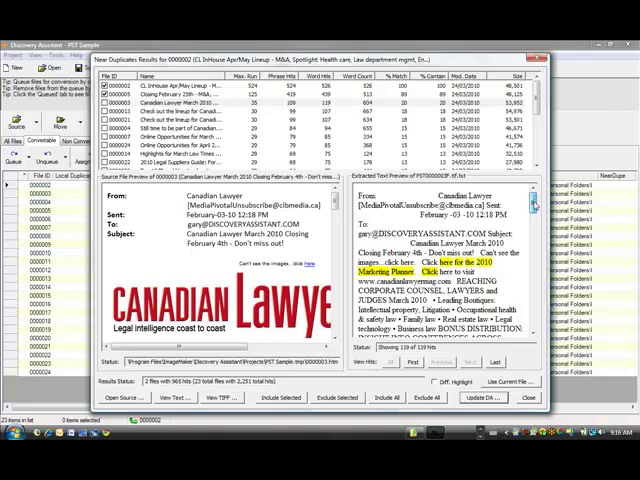
scroll("down", 3)
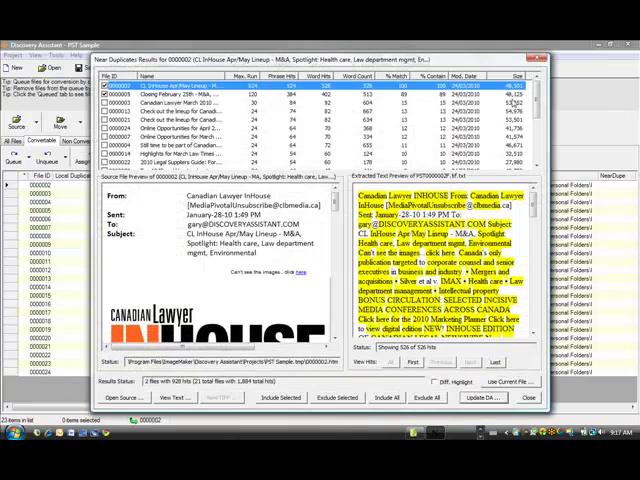
Rerun the near-duplicate search with a higher matched-phrase-length precision.
scroll("down", 3)
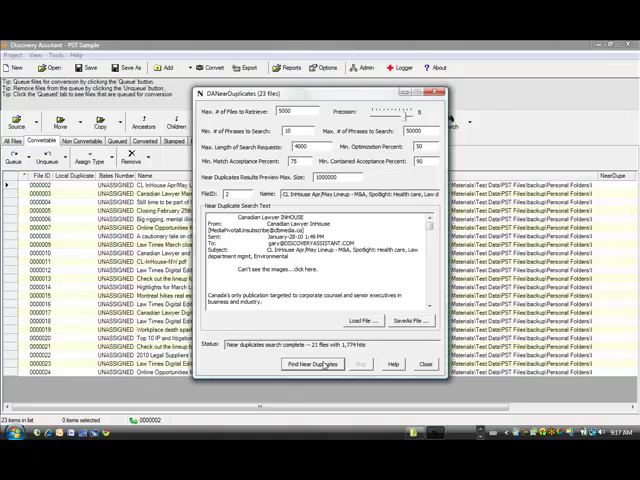
left_click(312, 364)
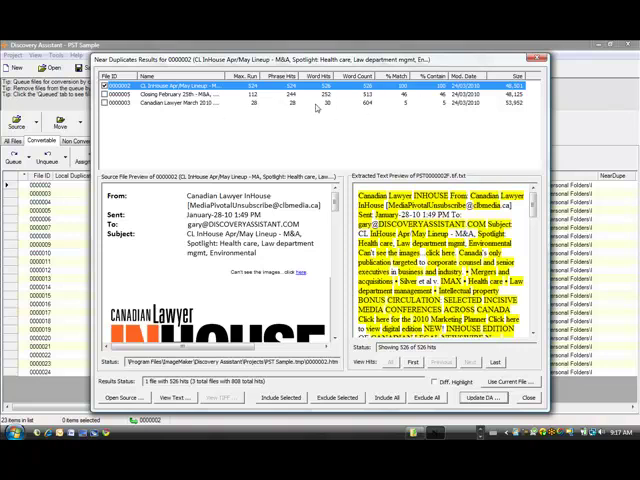
Compare another document from the shortened match list against the Canadian Lawyer source email.
left_click(160, 96)
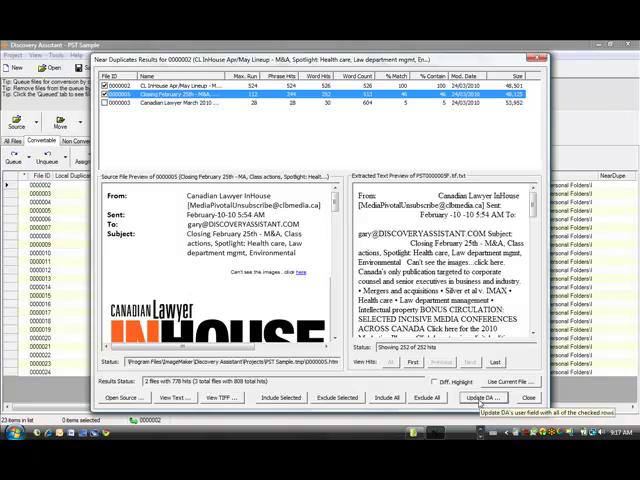
Write the near-duplicate match percentages into a chosen user-defined field of the document list.
left_click(480, 396)
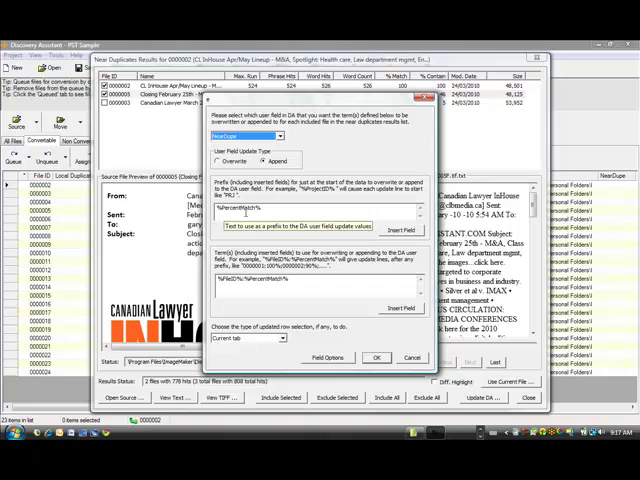
mouse_move(378, 356)
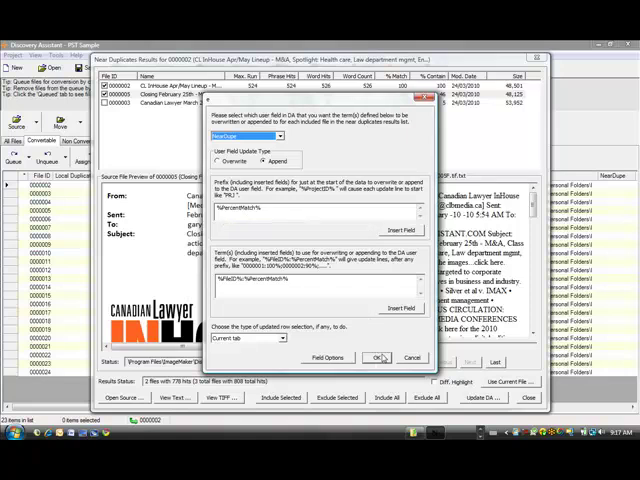
left_click(376, 358)
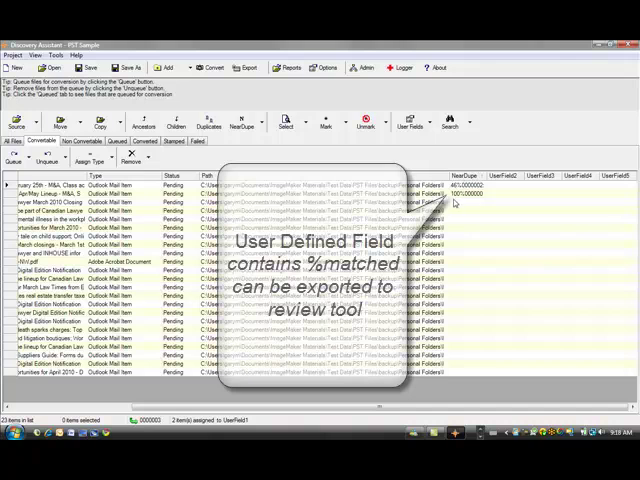
mouse_move(452, 198)
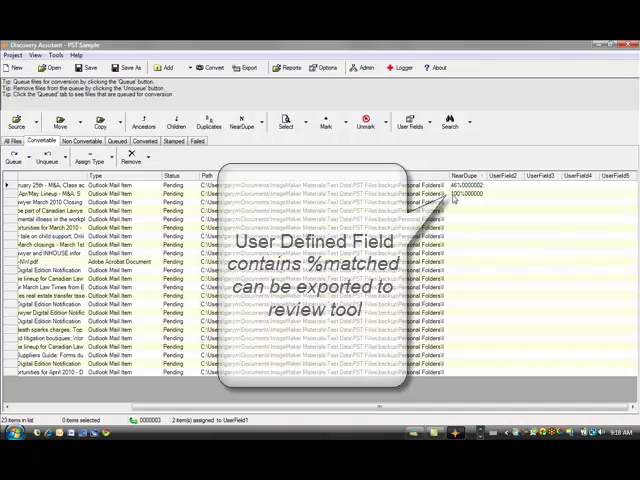